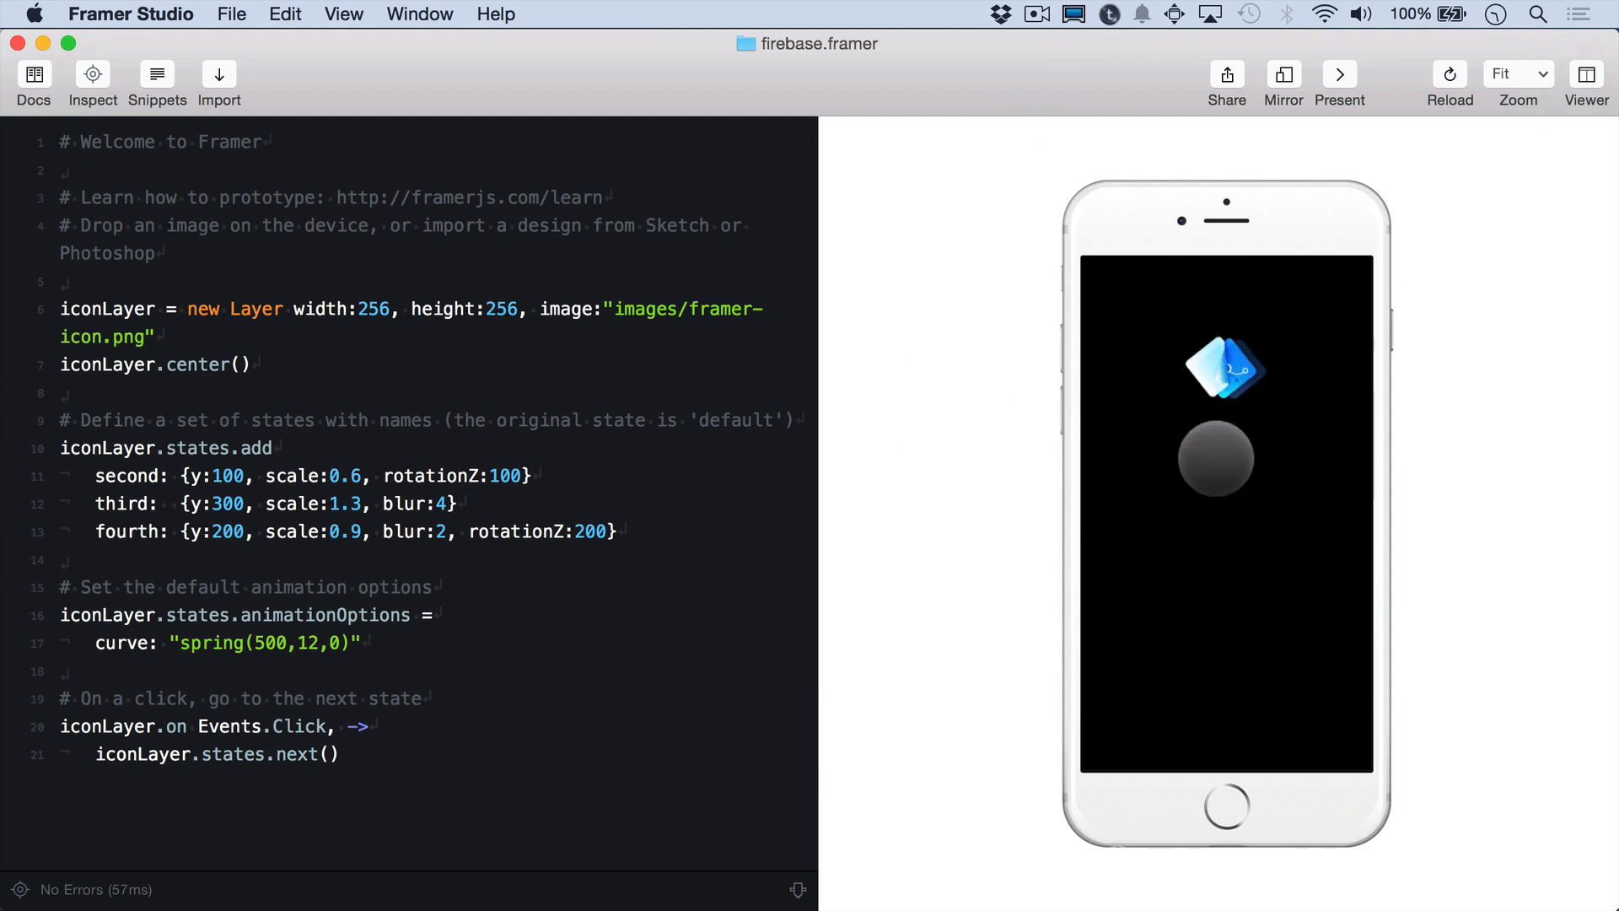
- Advance the icon twice so it animates through its next two states
{"action": "left_click", "coordinate": [1221, 371]}
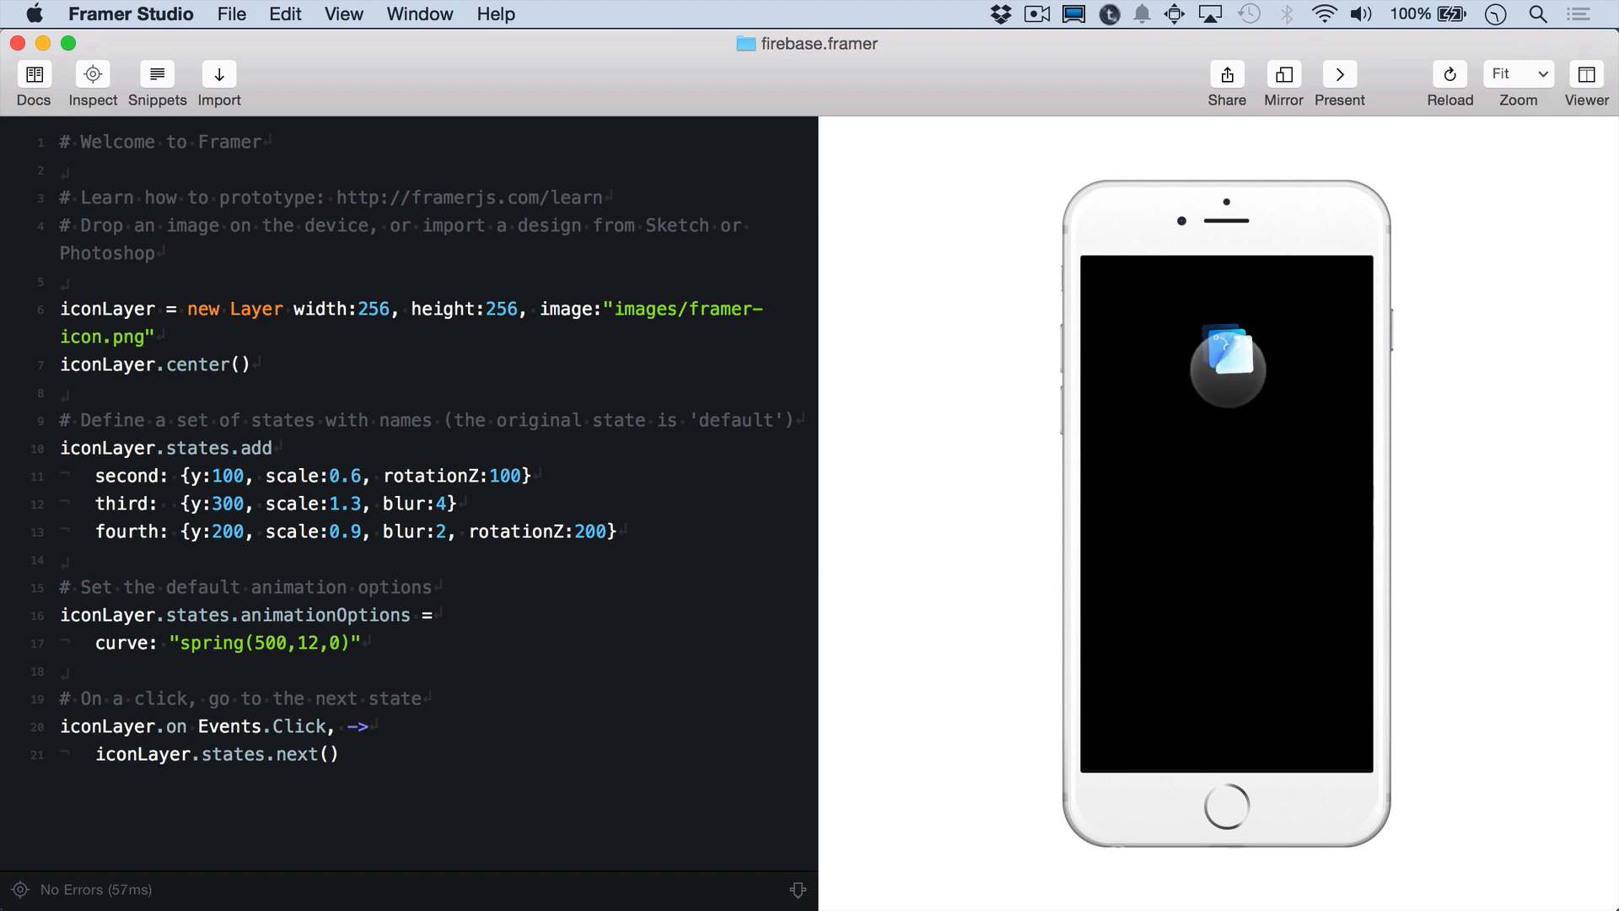
{"action": "left_click", "coordinate": [1225, 361]}
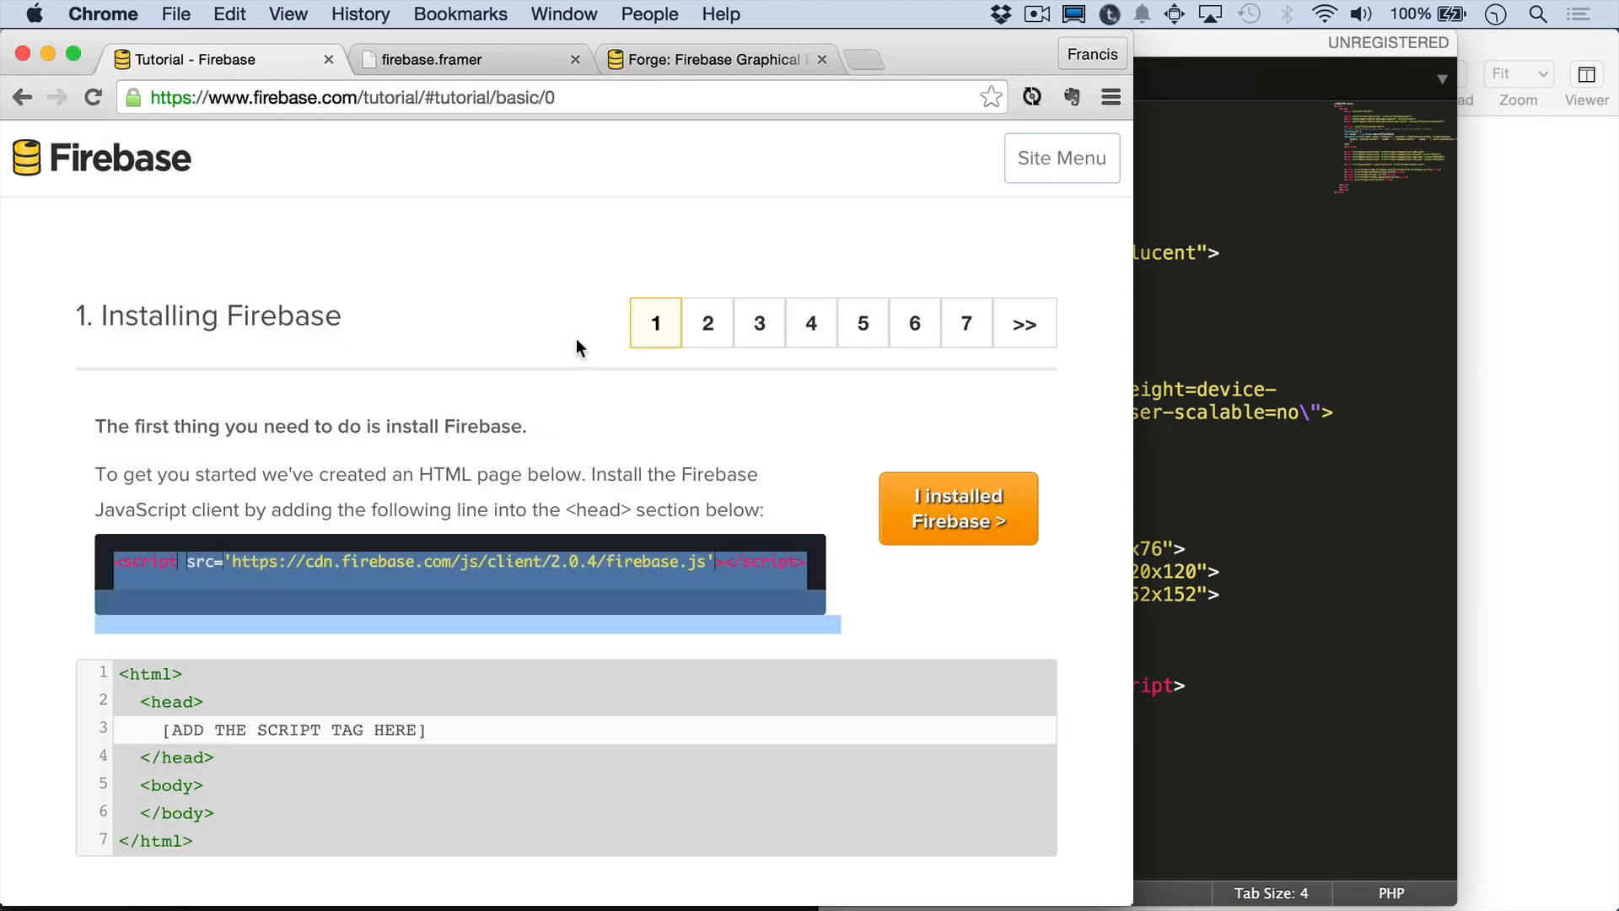
- Select the Firebase JavaScript client script tag line in the tutorial's installation step
{"action": "left_click", "coordinate": [958, 508]}
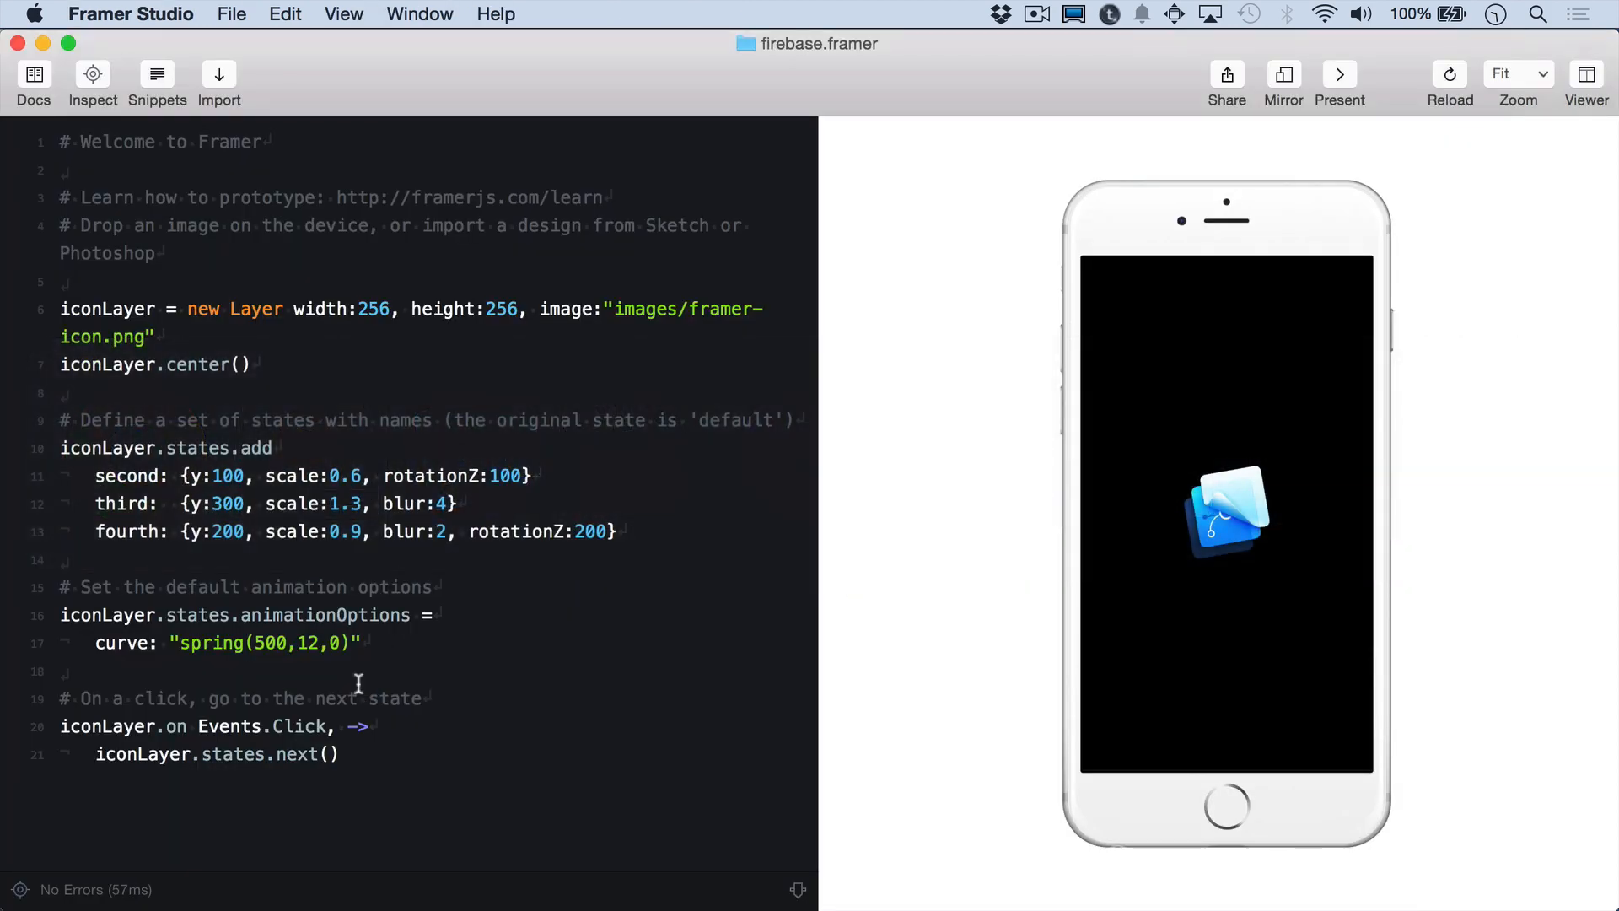
{"action": "type", "text": "var myDataRef = new Firebase('https://oybw9noehem.firebaseio-demo.com/');"}
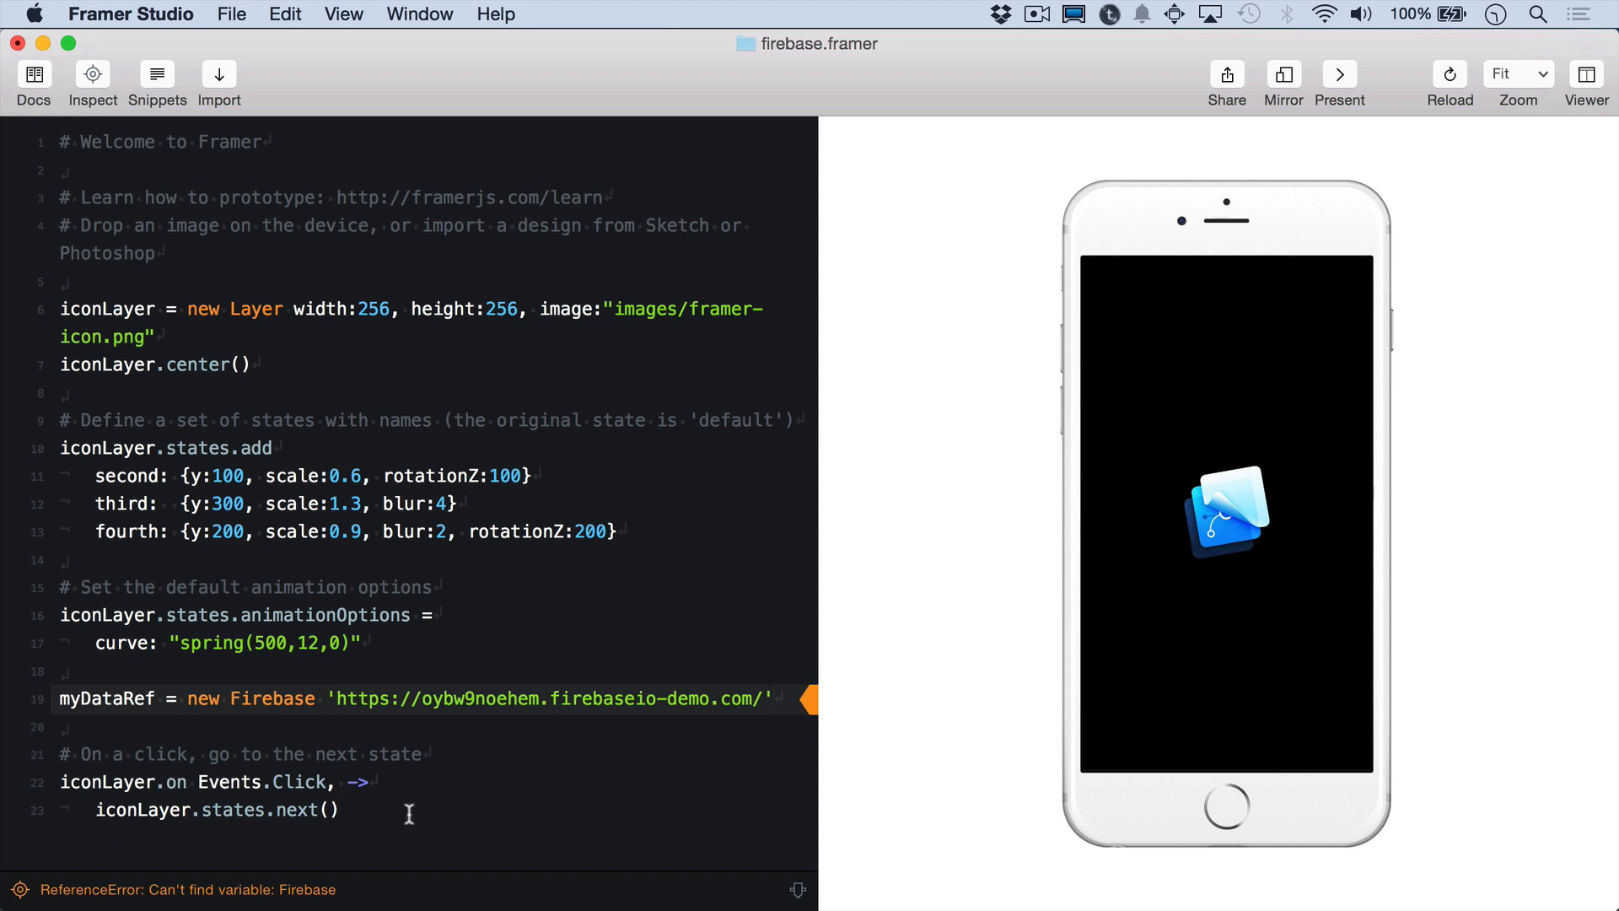
- In the click handler set currentState from iconLayer.states and save it with myDataRef.set, starting the 'value' listener
{"action": "left_click", "coordinate": [340, 808]}
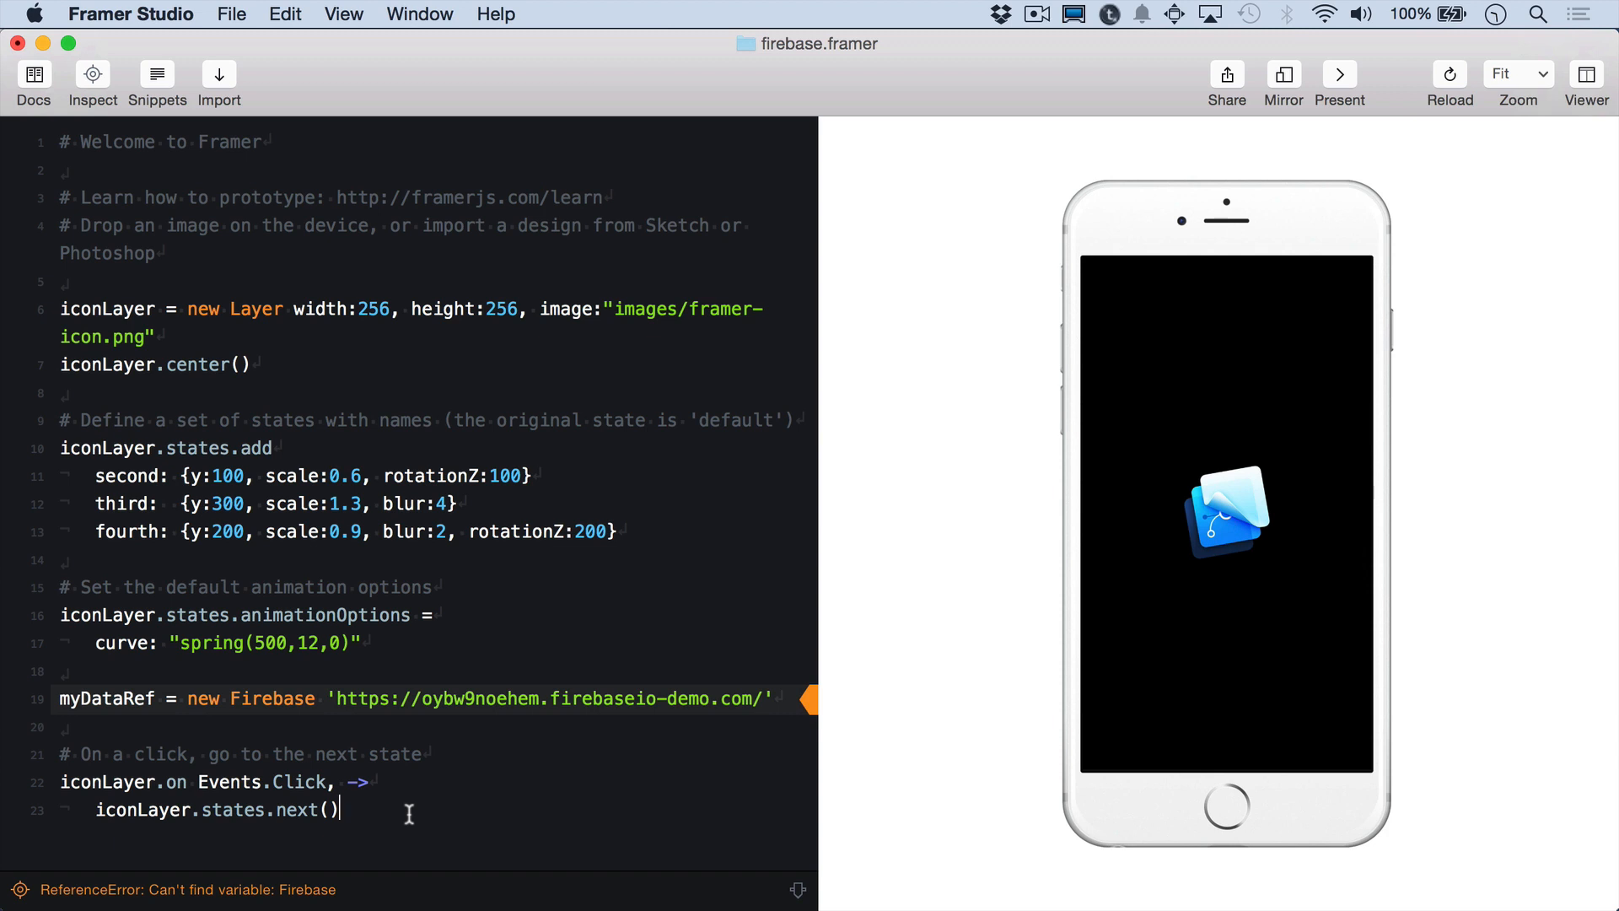
{"action": "type", "text": "current"}
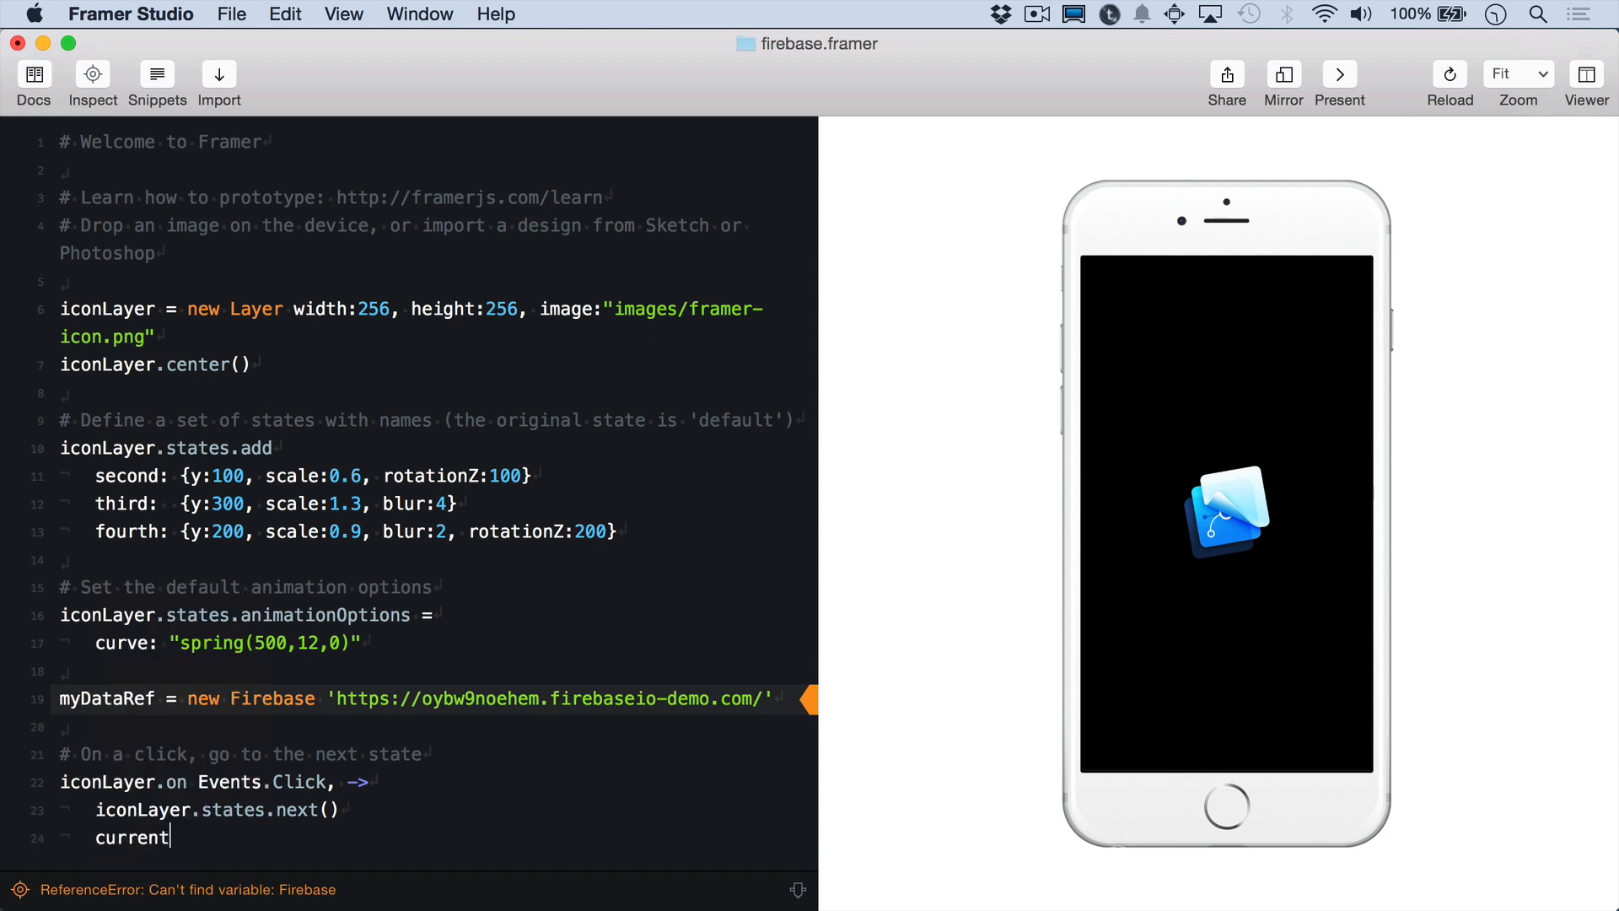
{"action": "type", "text": "State ="}
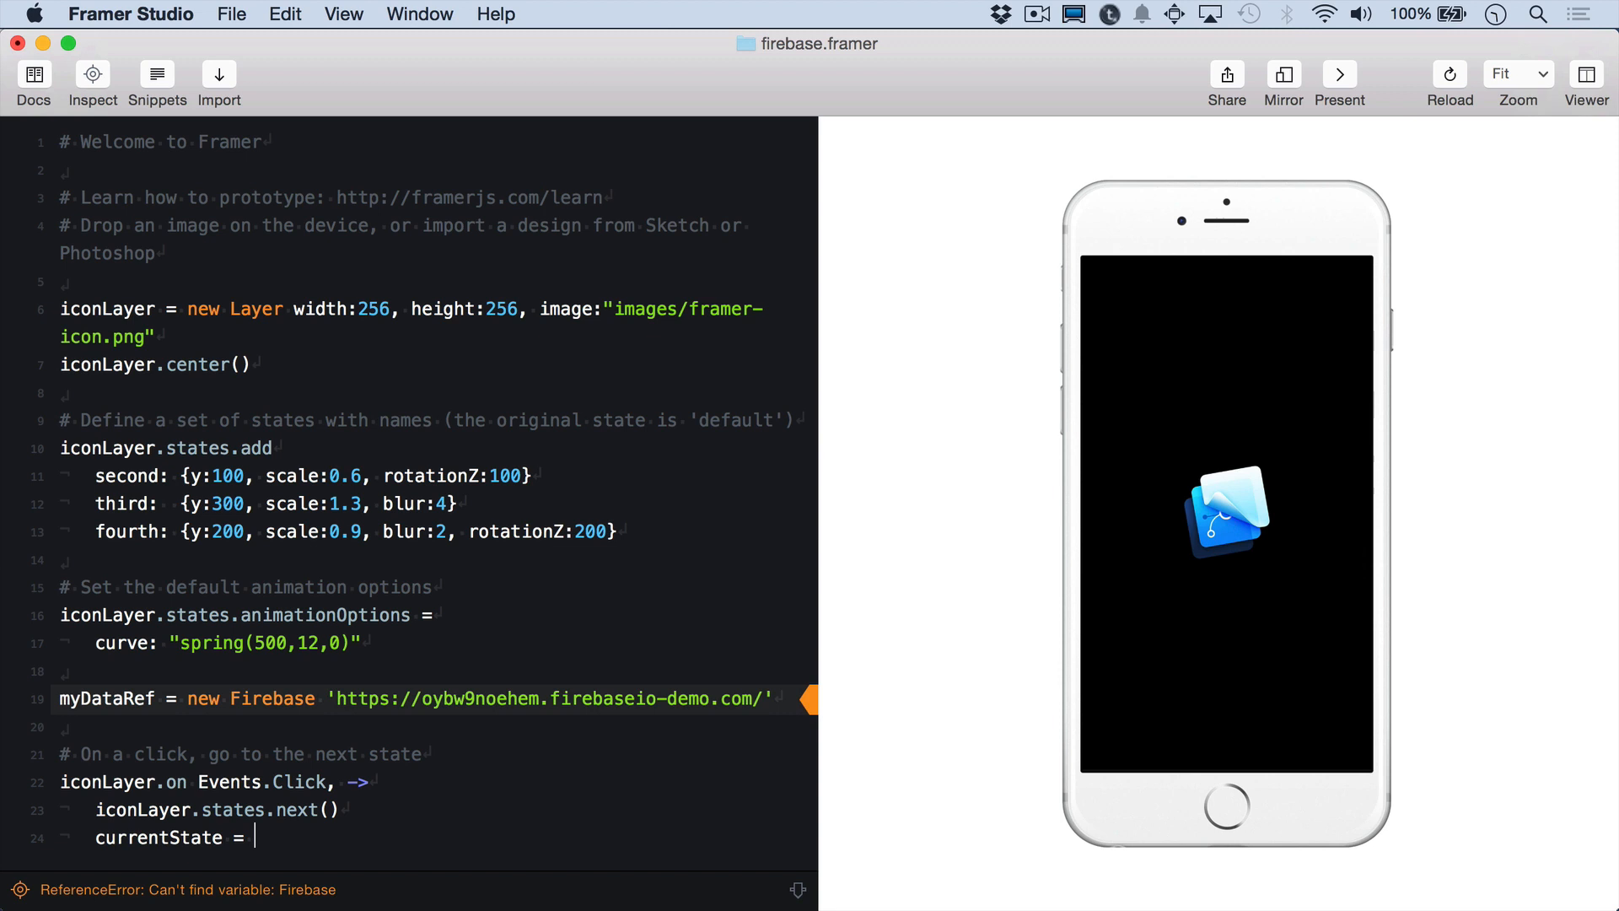
{"action": "type", "text": "iconLayer.states.state"}
{"action": "type", "text": "myDataRef.set"}
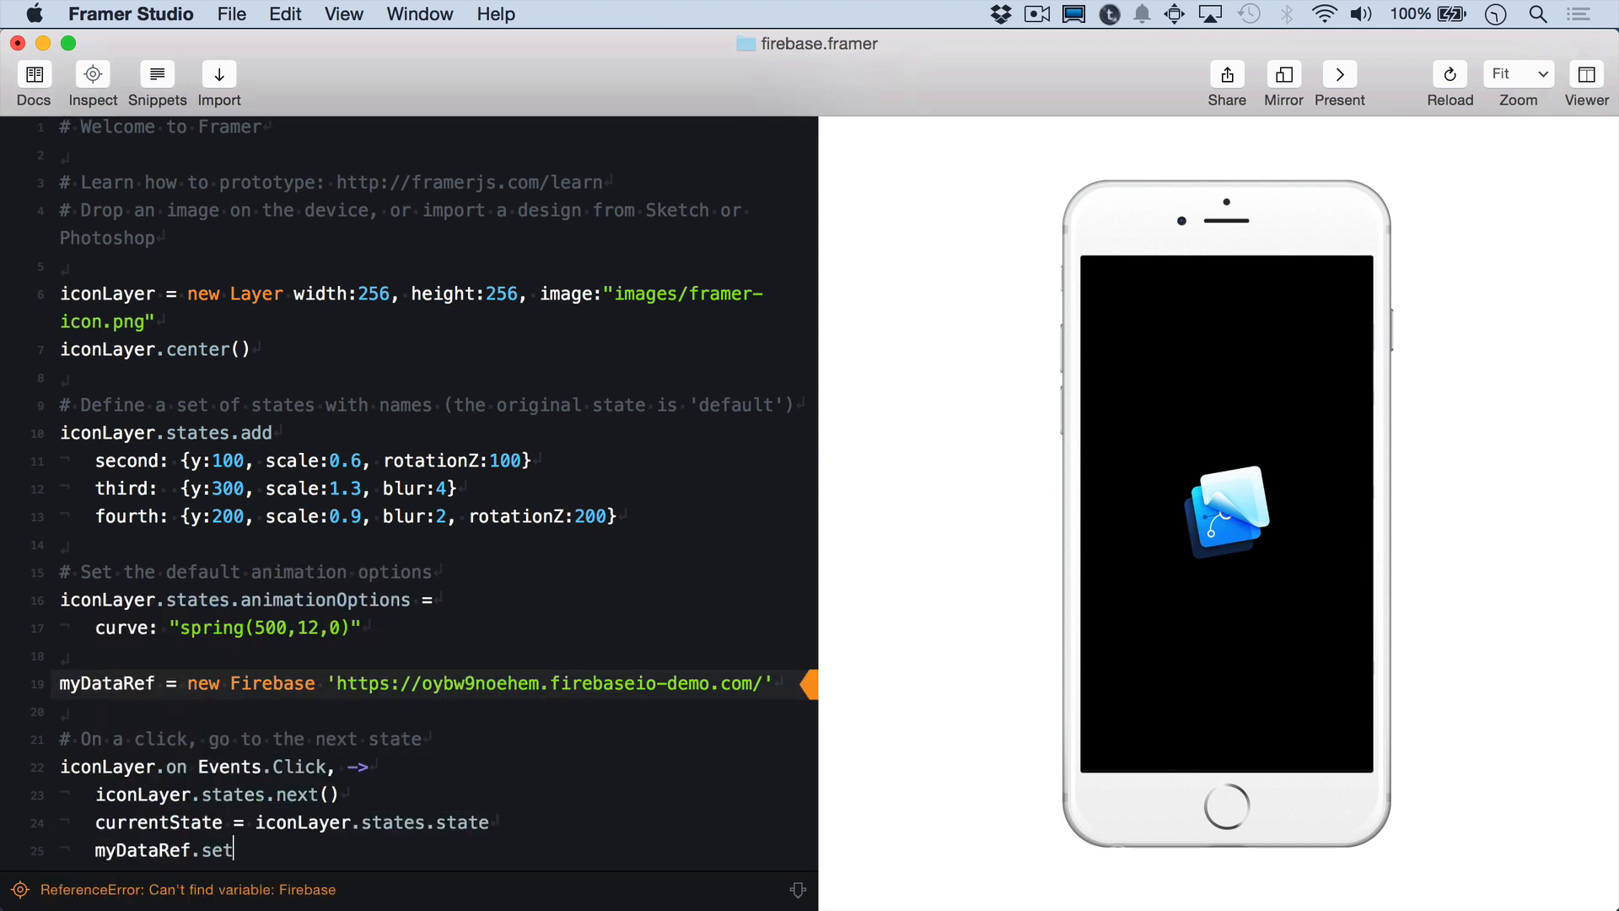
{"action": "type", "text": "currentState"}
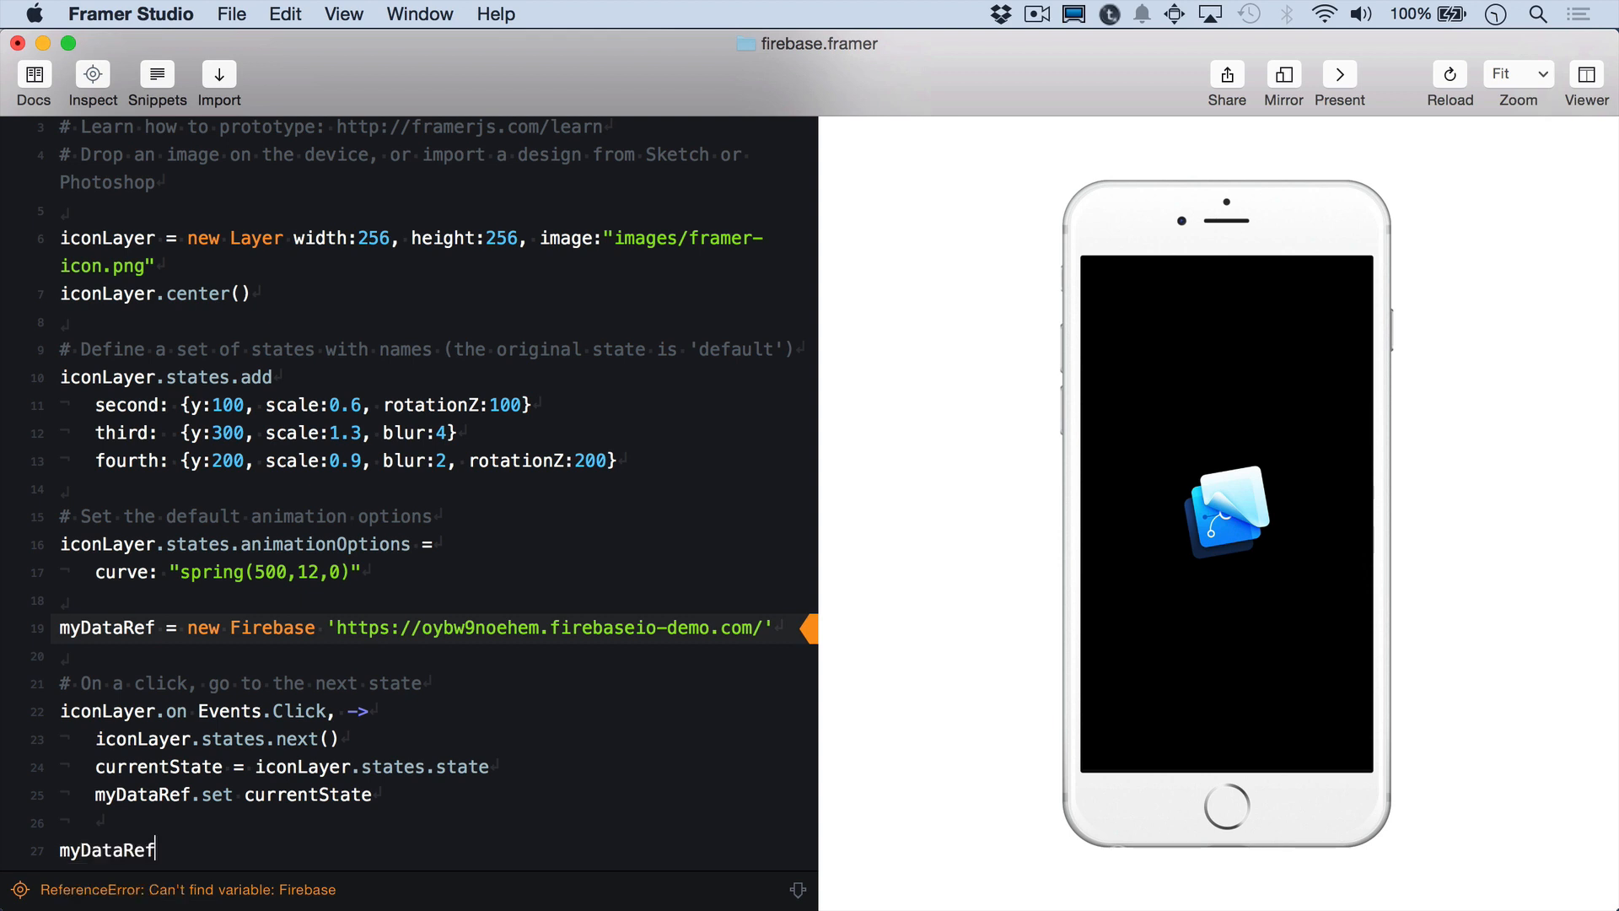
{"action": "type", "text": ".on 'value',"}
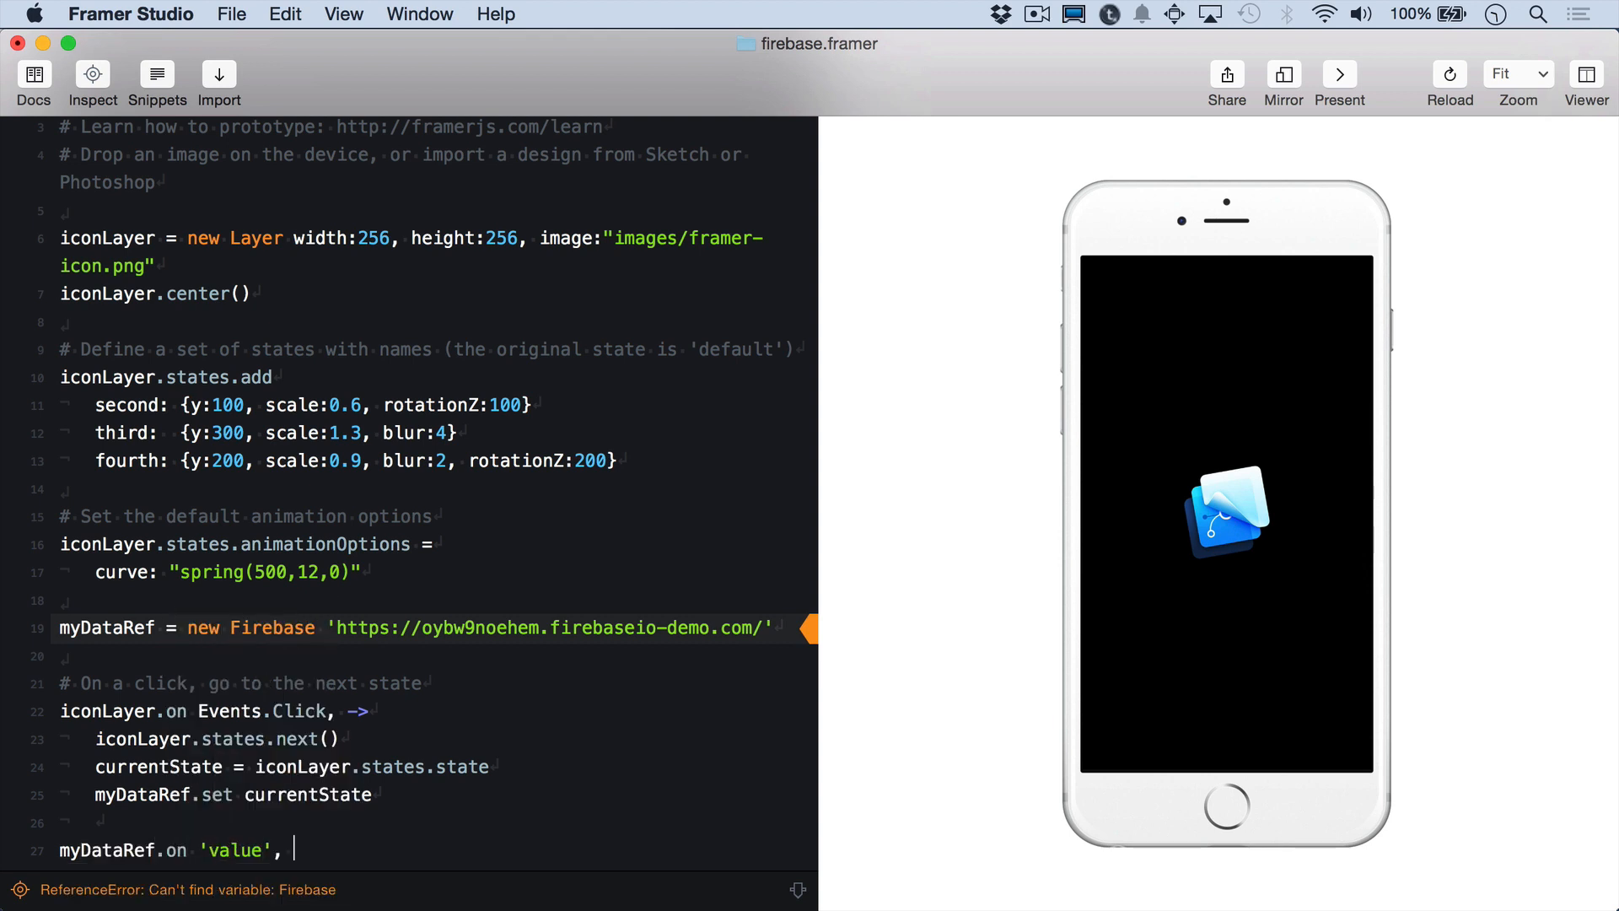
- Complete the listener so message = snapshot.val() and iconLayer.states.switch message applies the synced state
{"action": "type", "text": "(snapshot)"}
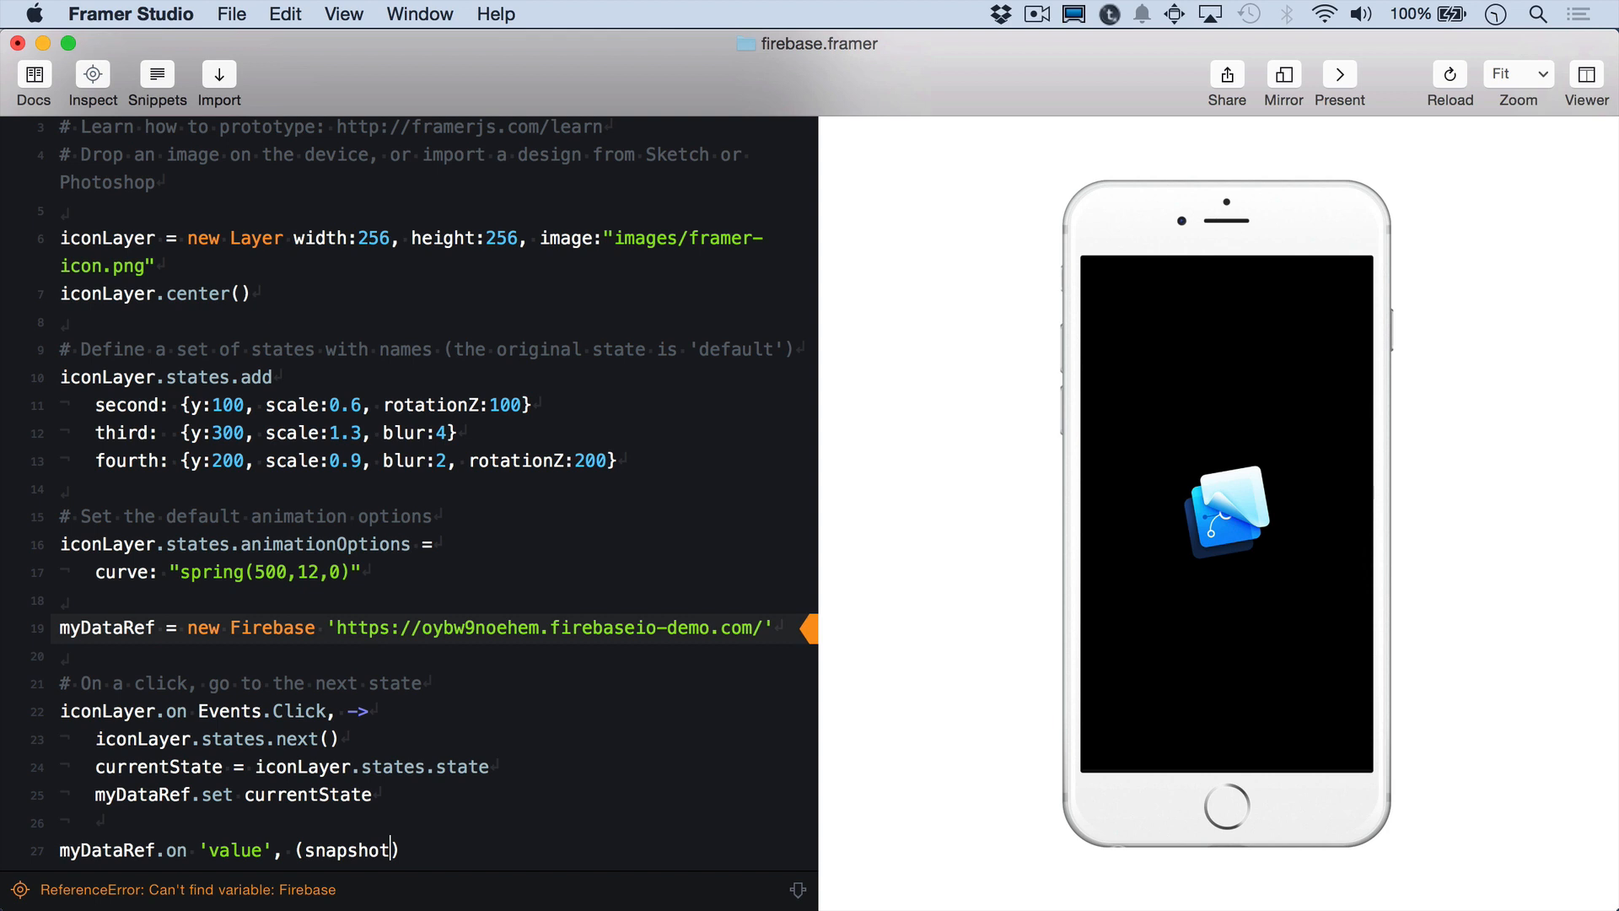
{"action": "type", "text": "->"}
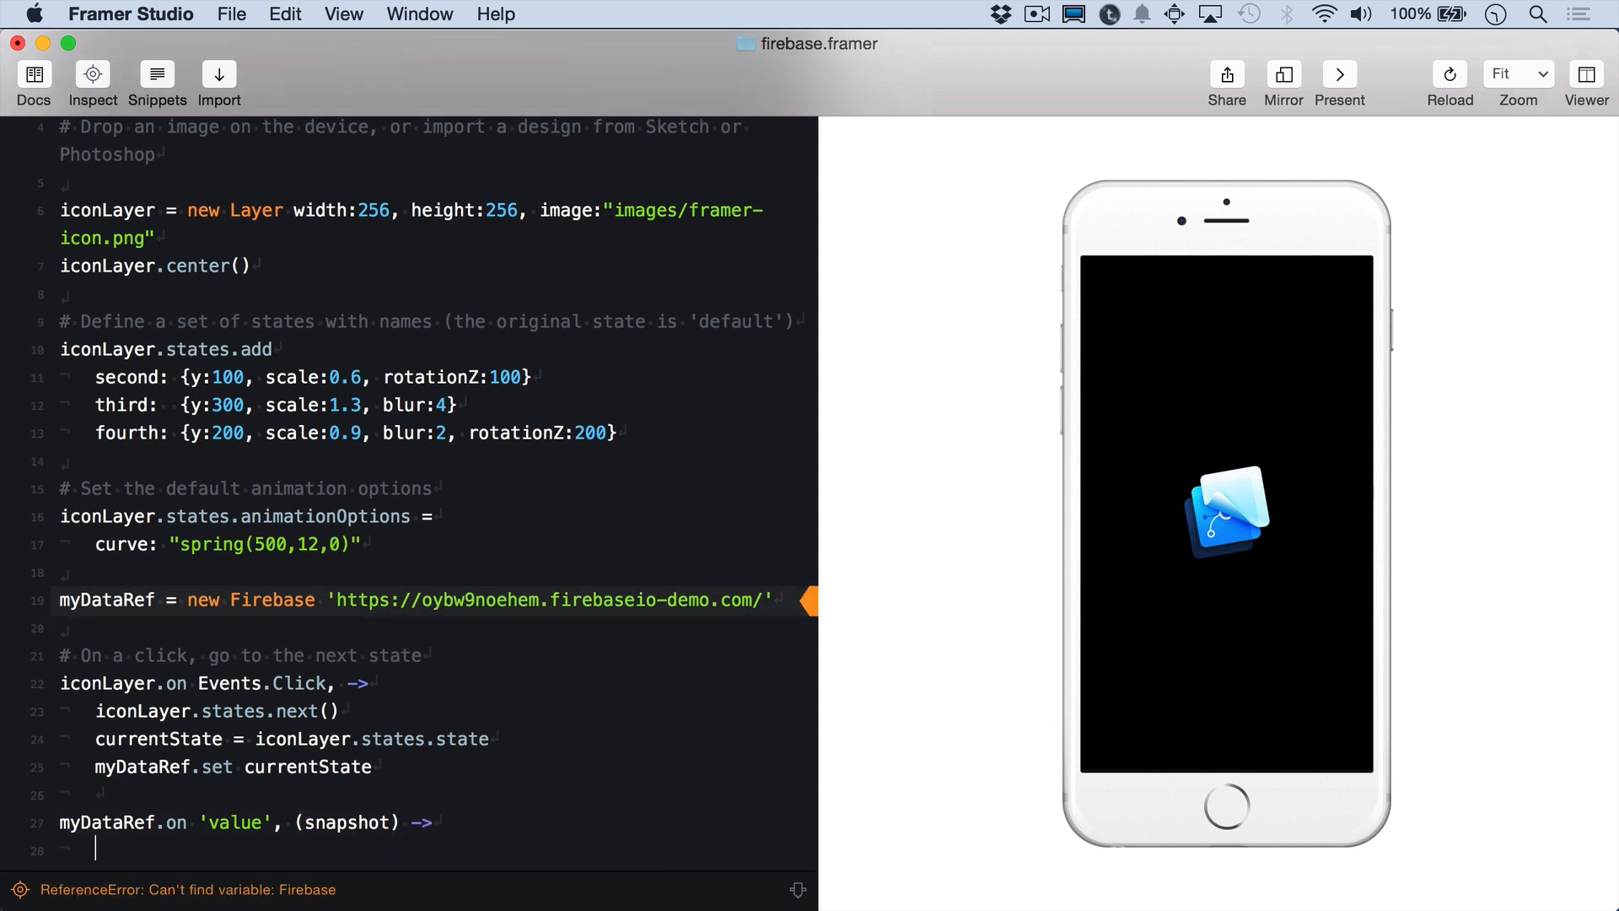
{"action": "type", "text": "message = snapshot.val("}
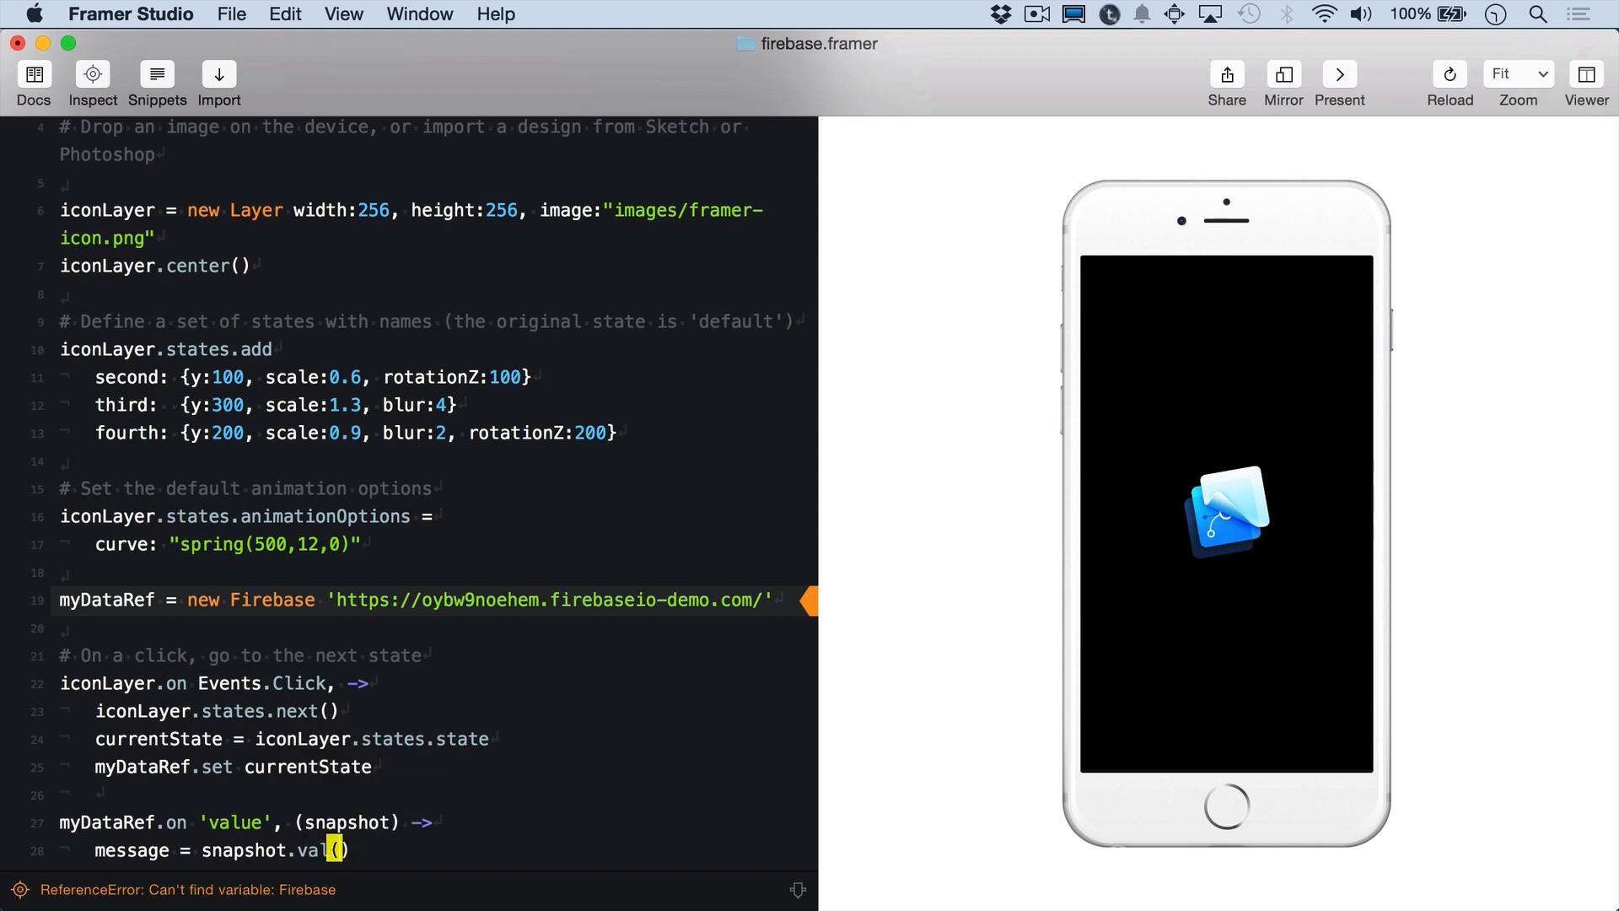
{"action": "type", "text": "iconLayer.states.switch"}
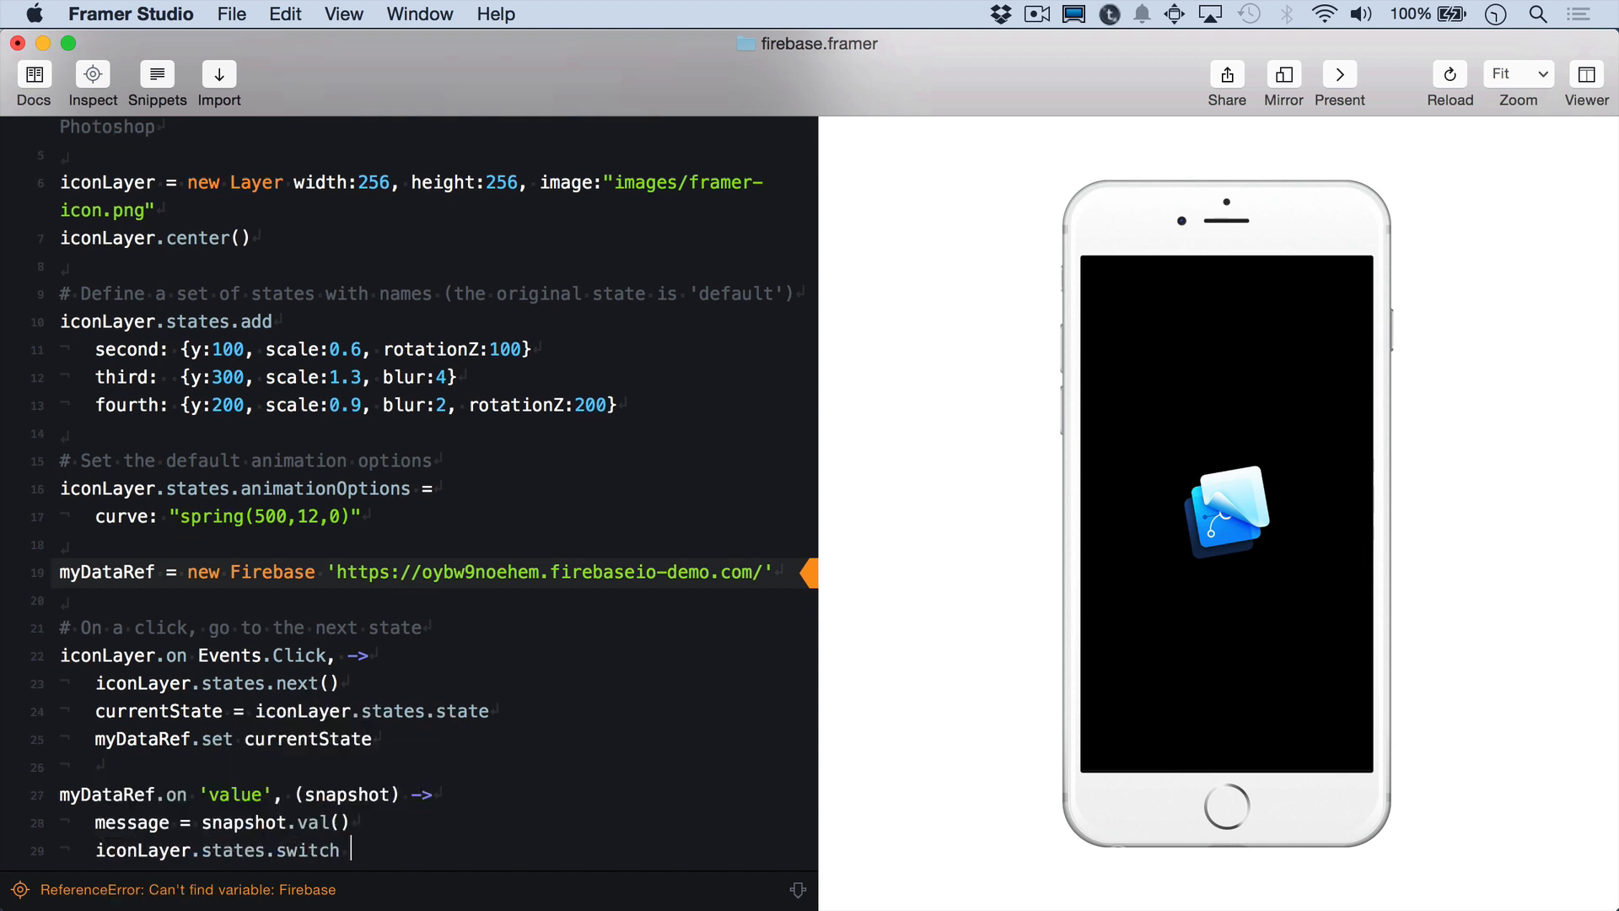
{"action": "type", "text": "message"}
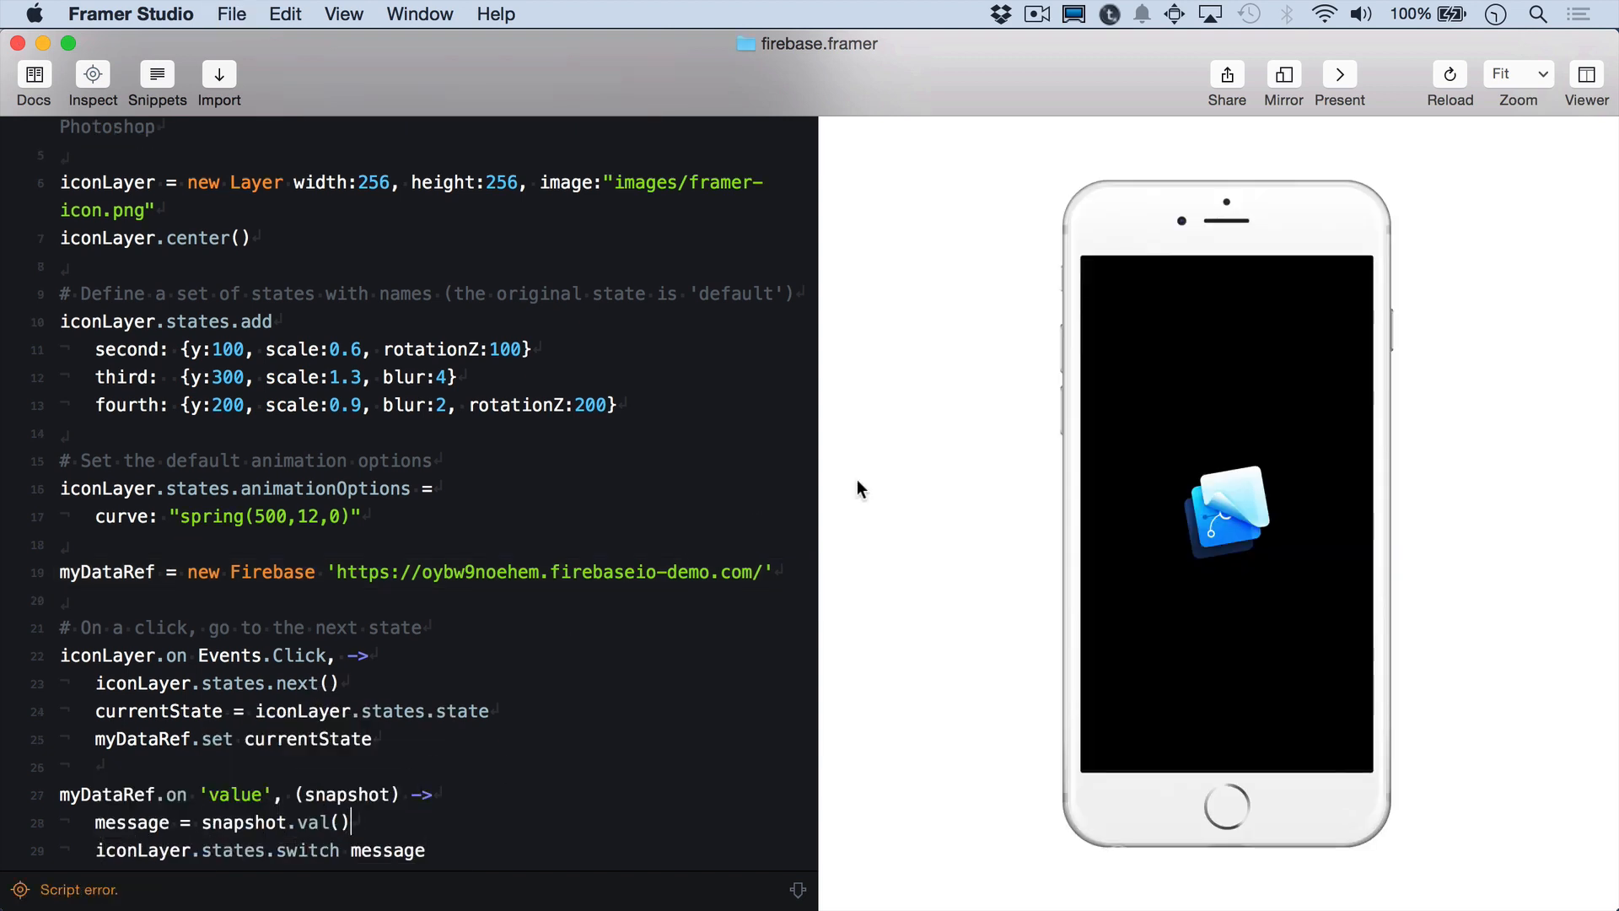
{"action": "left_click", "coordinate": [1227, 512]}
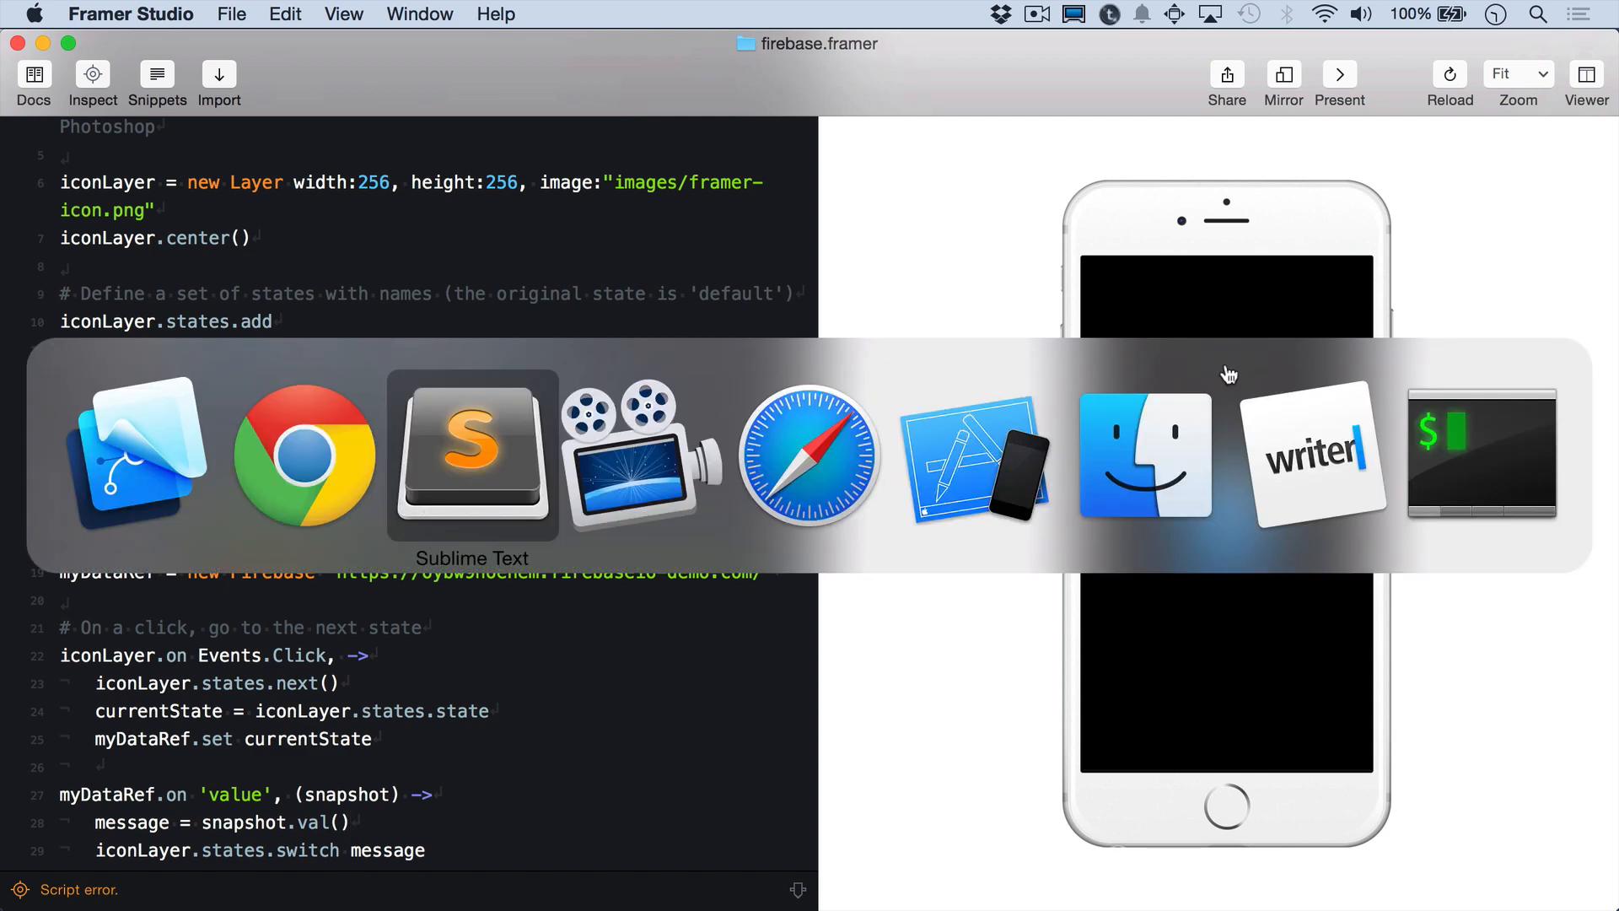
- Switch between Safari, Chrome and the iOS Simulator showing the prototype at 192.168.0.5:8000 in sync
{"action": "left_click", "coordinate": [302, 457]}
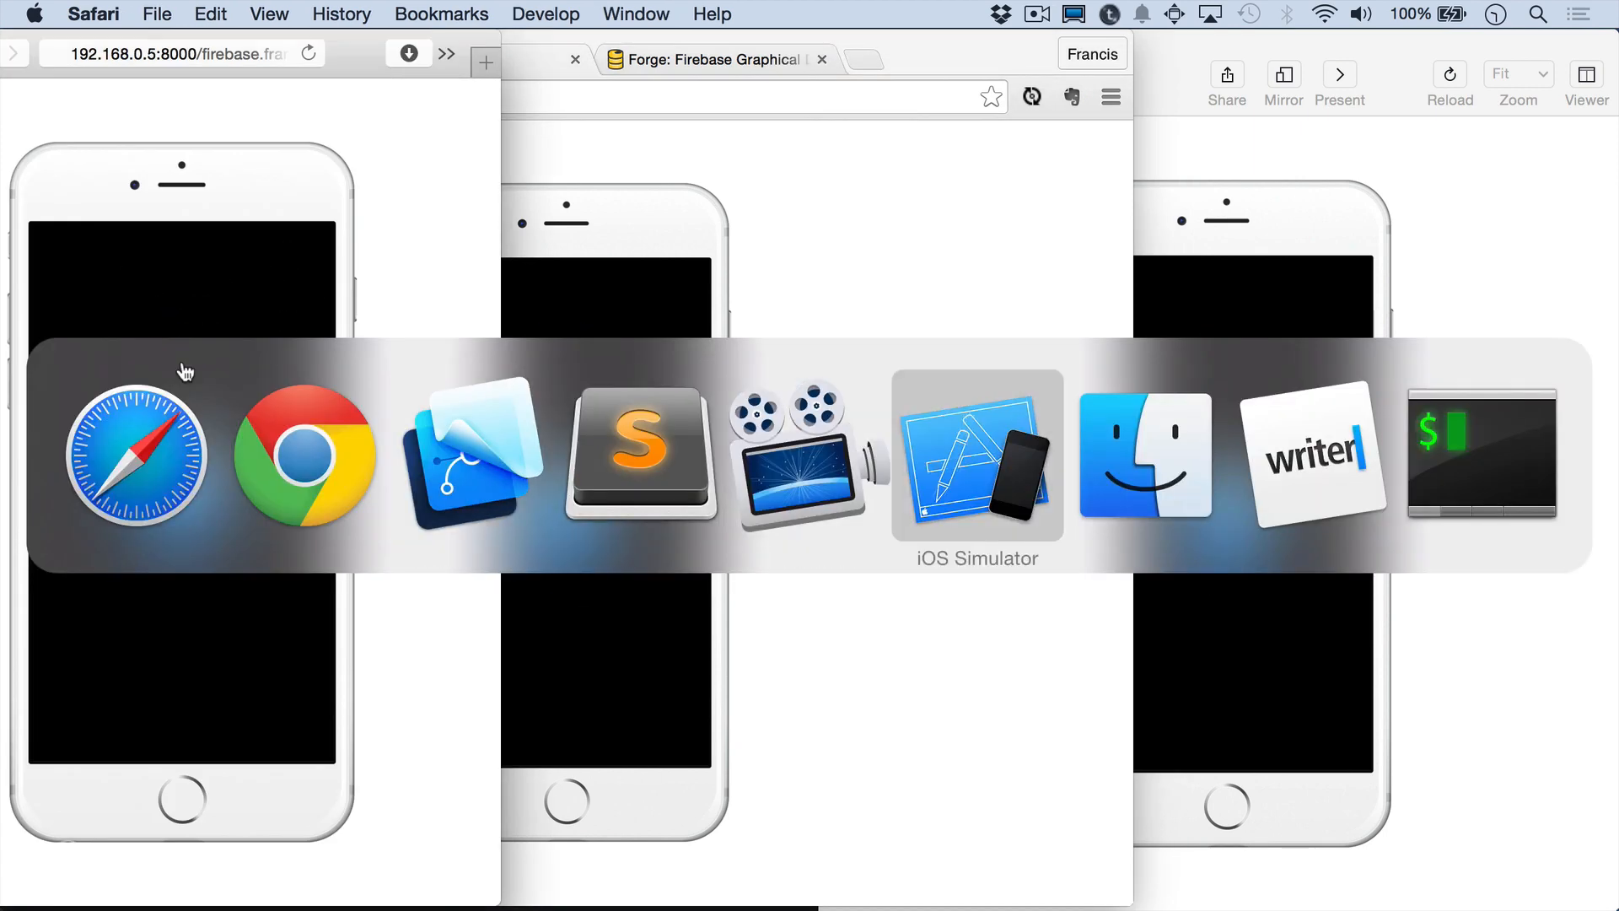
{"action": "left_click", "coordinate": [976, 459]}
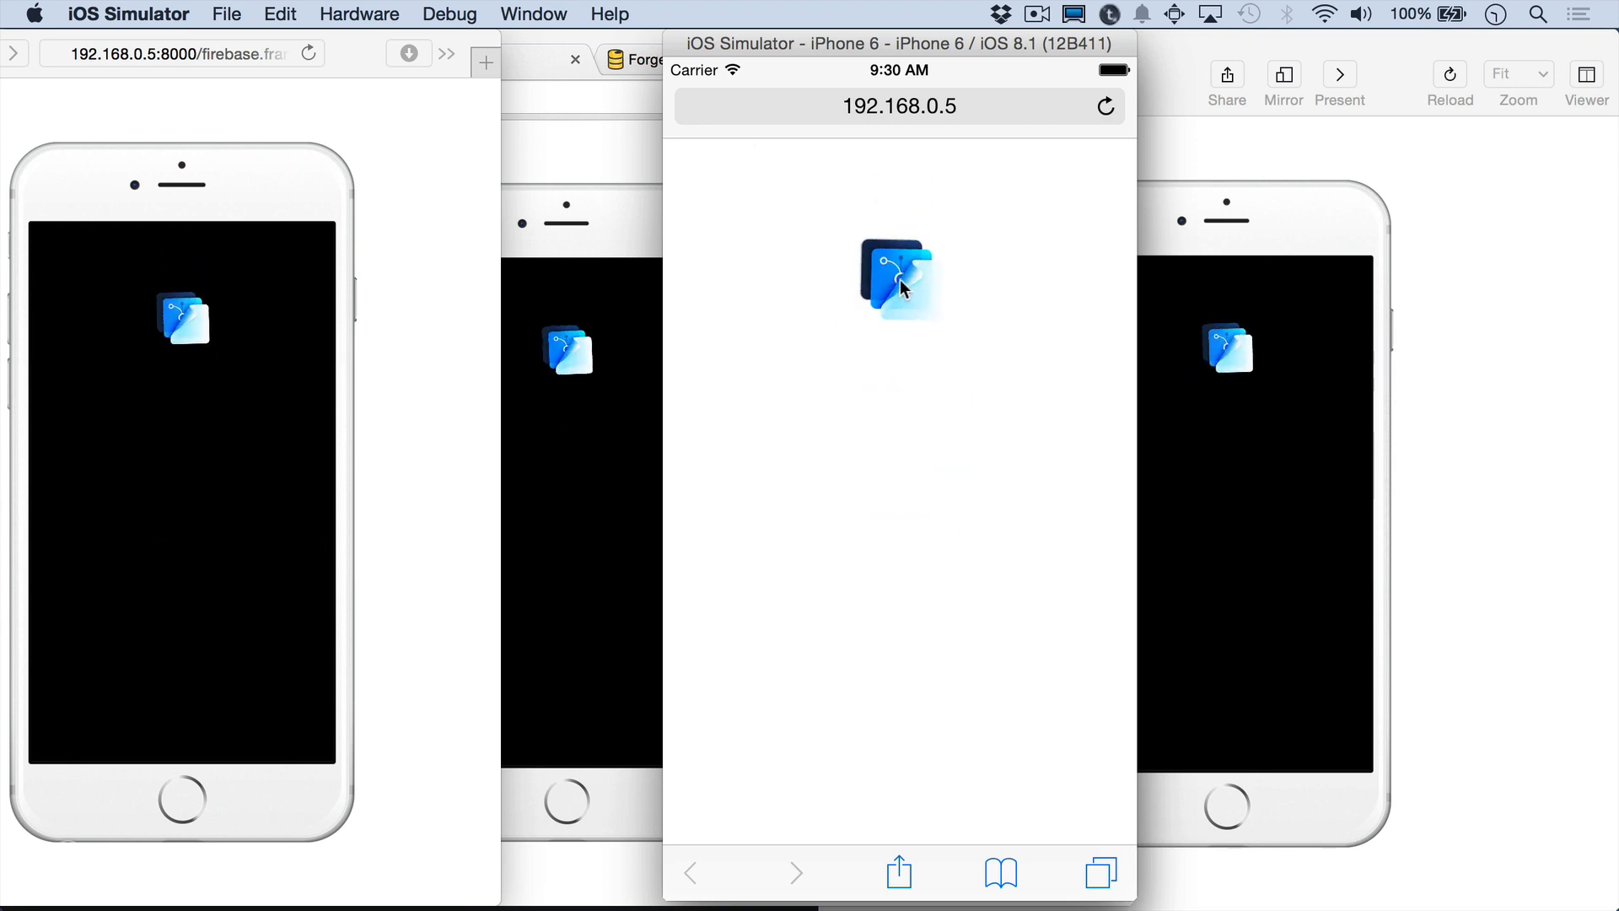